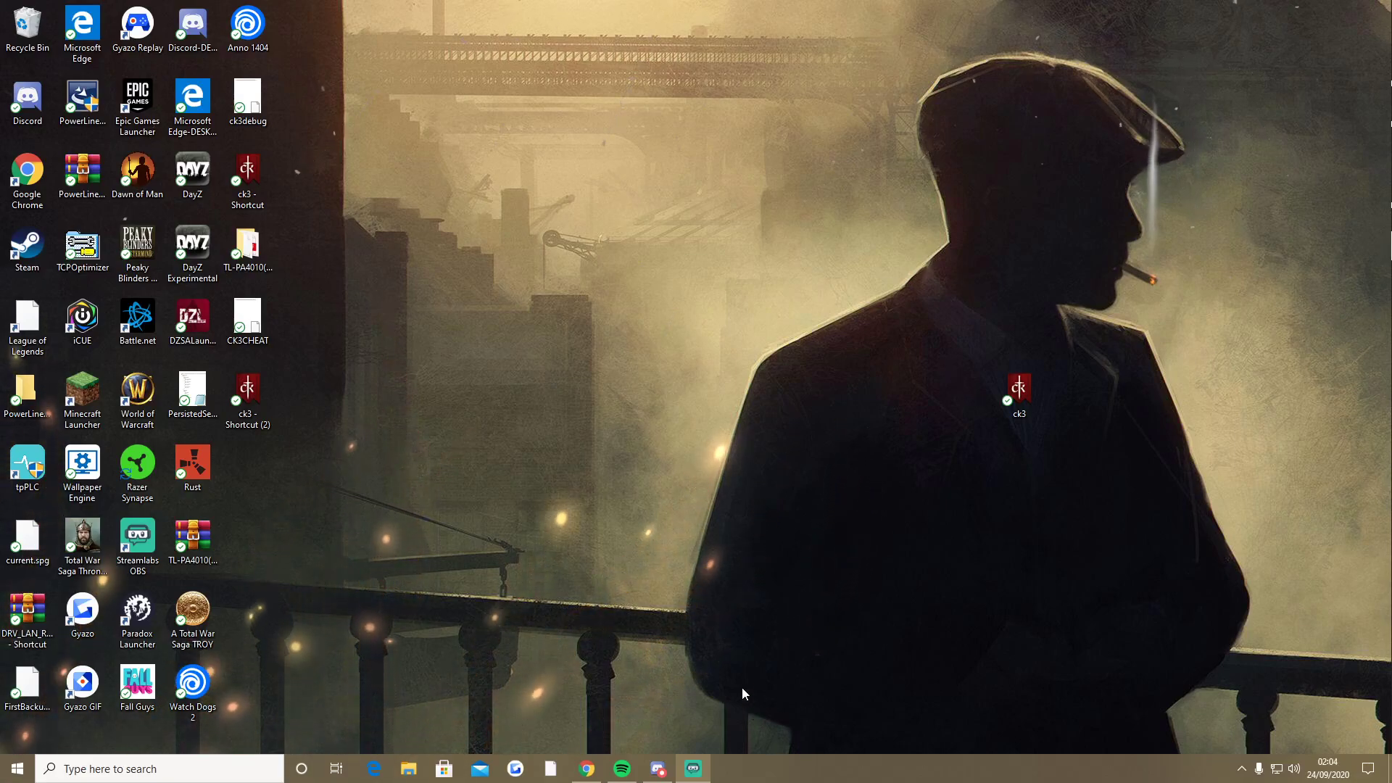
pyautogui.moveTo(528, 397)
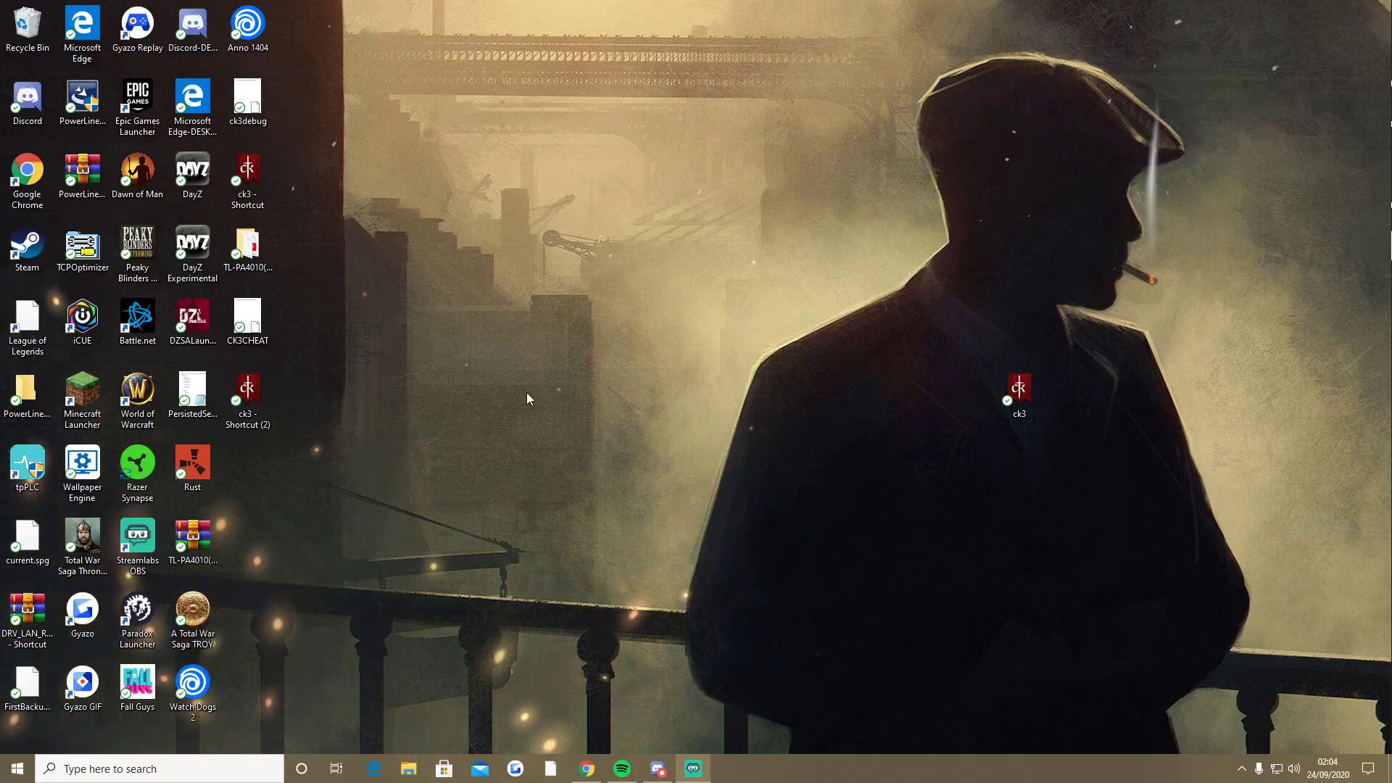
pyautogui.moveTo(409, 417)
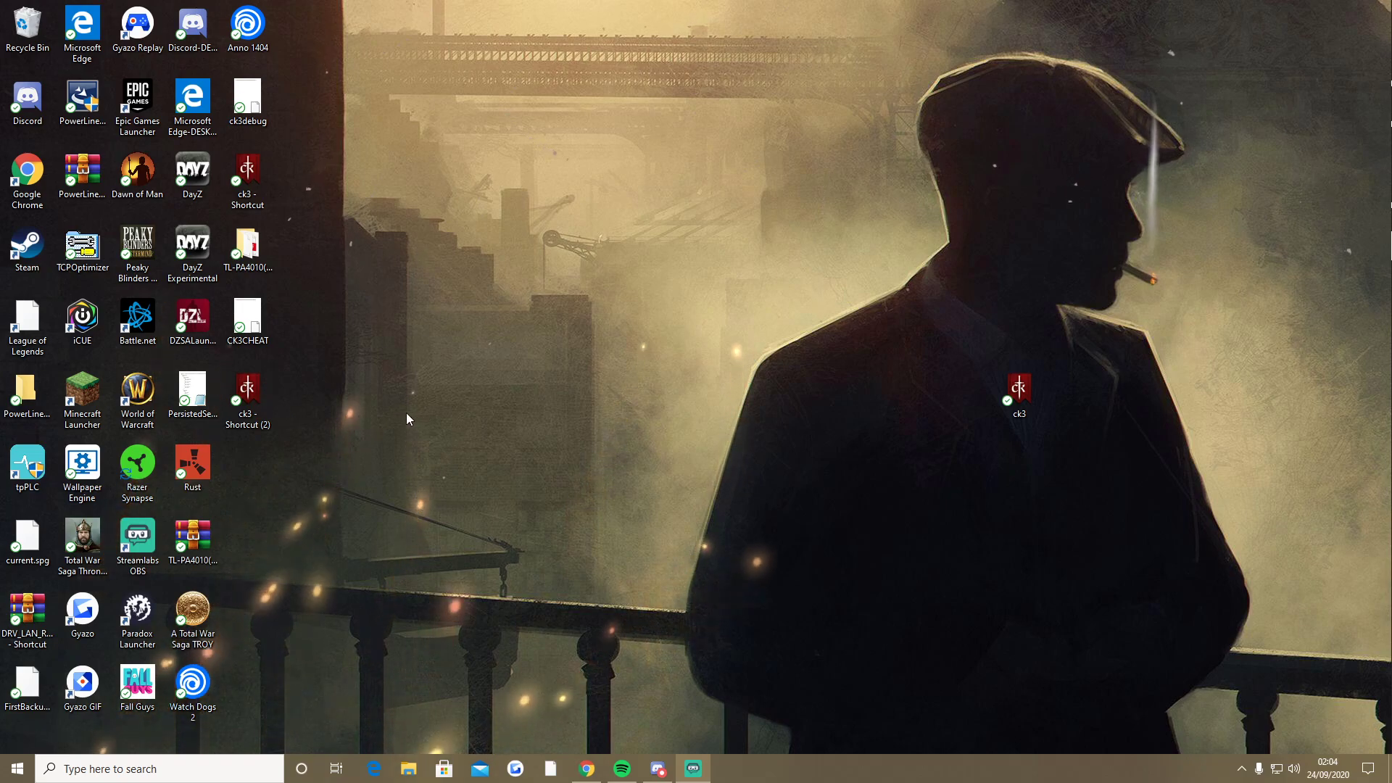
pyautogui.moveTo(310, 382)
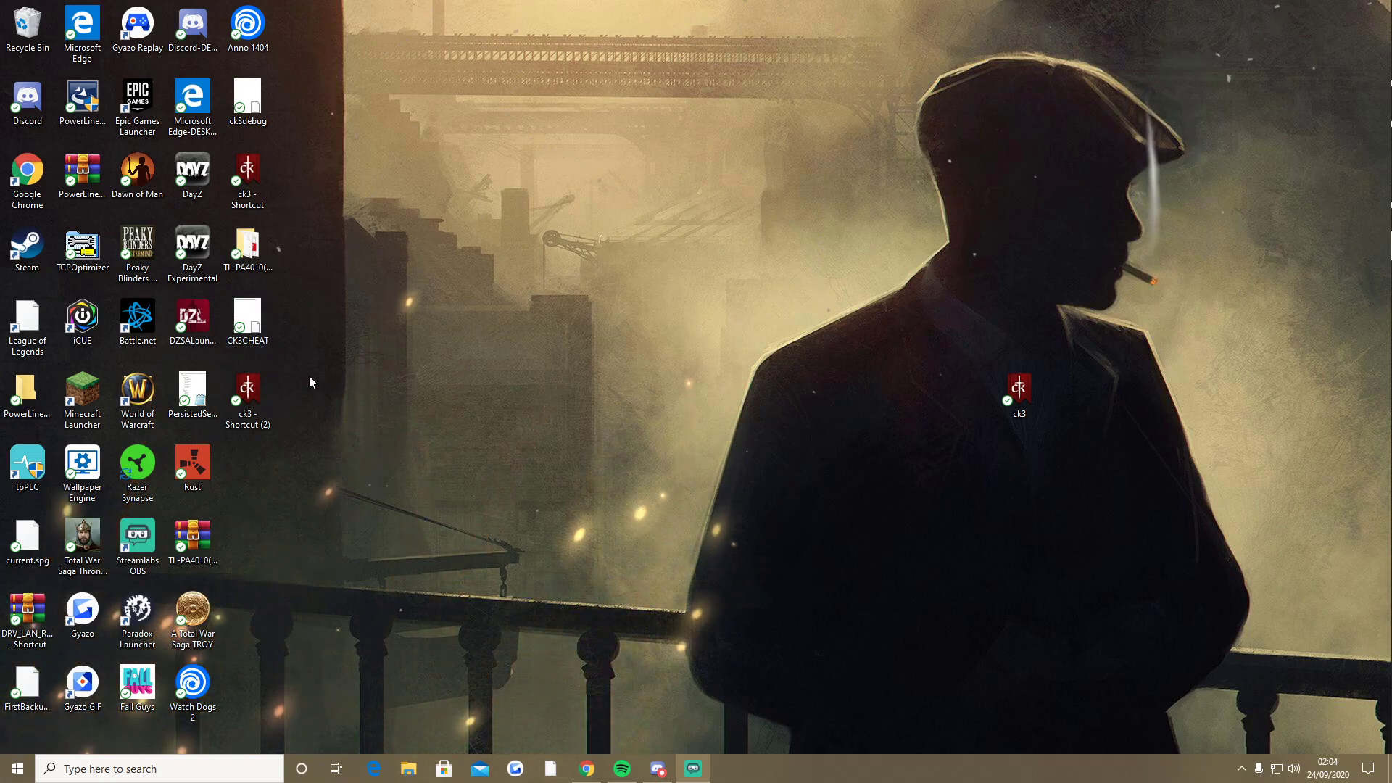
pyautogui.moveTo(299, 567)
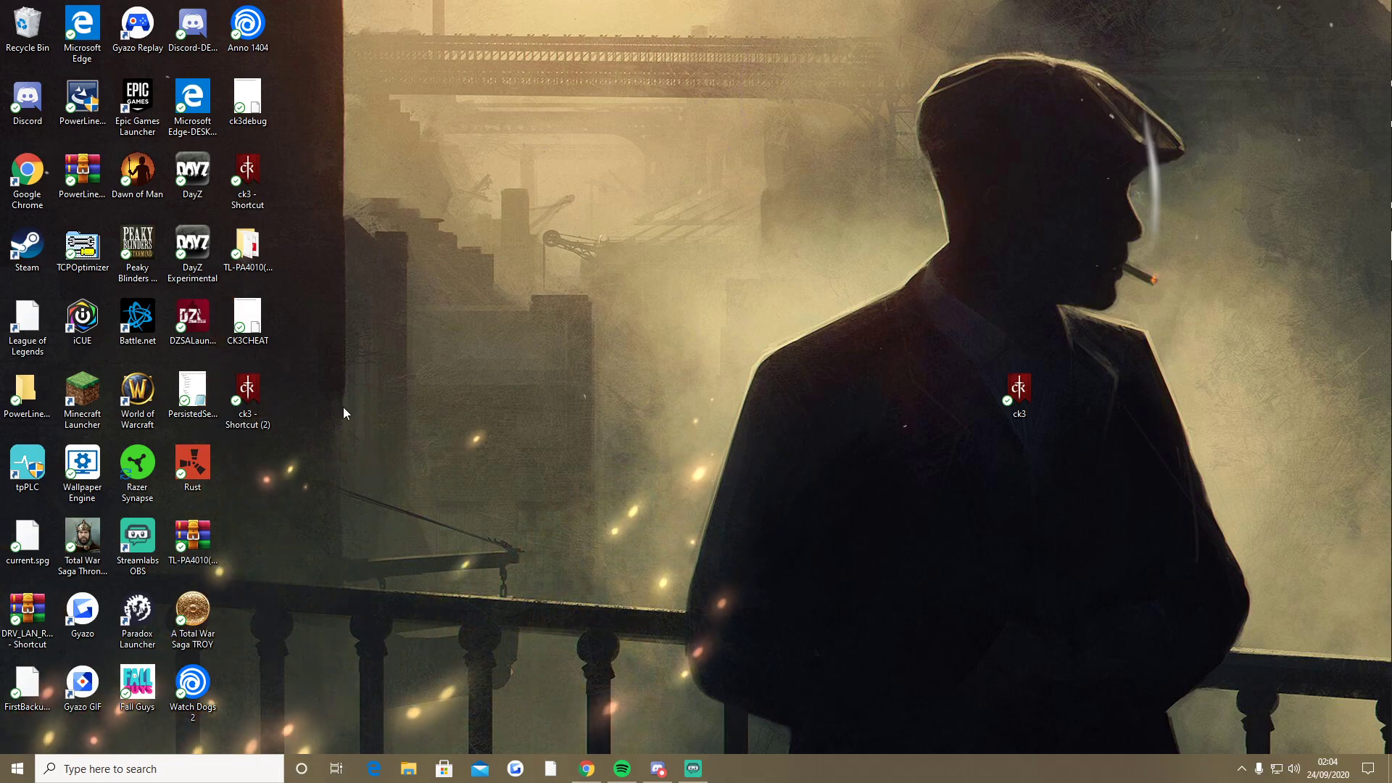
pyautogui.moveTo(568, 645)
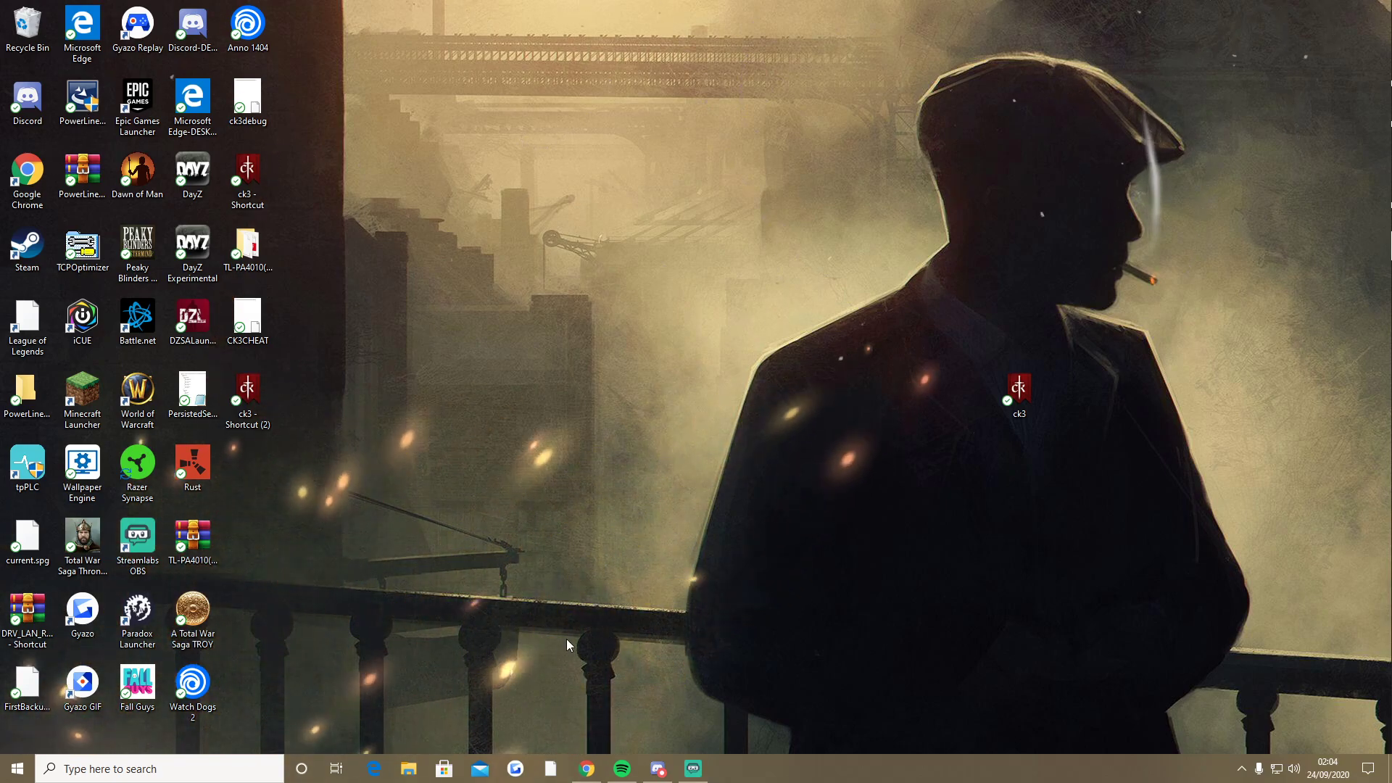
# Browse from Local Disk (C:) through Program Files (x86), Paradox Interactive, ck3 into the binaries folder
pyautogui.click(13, 768)
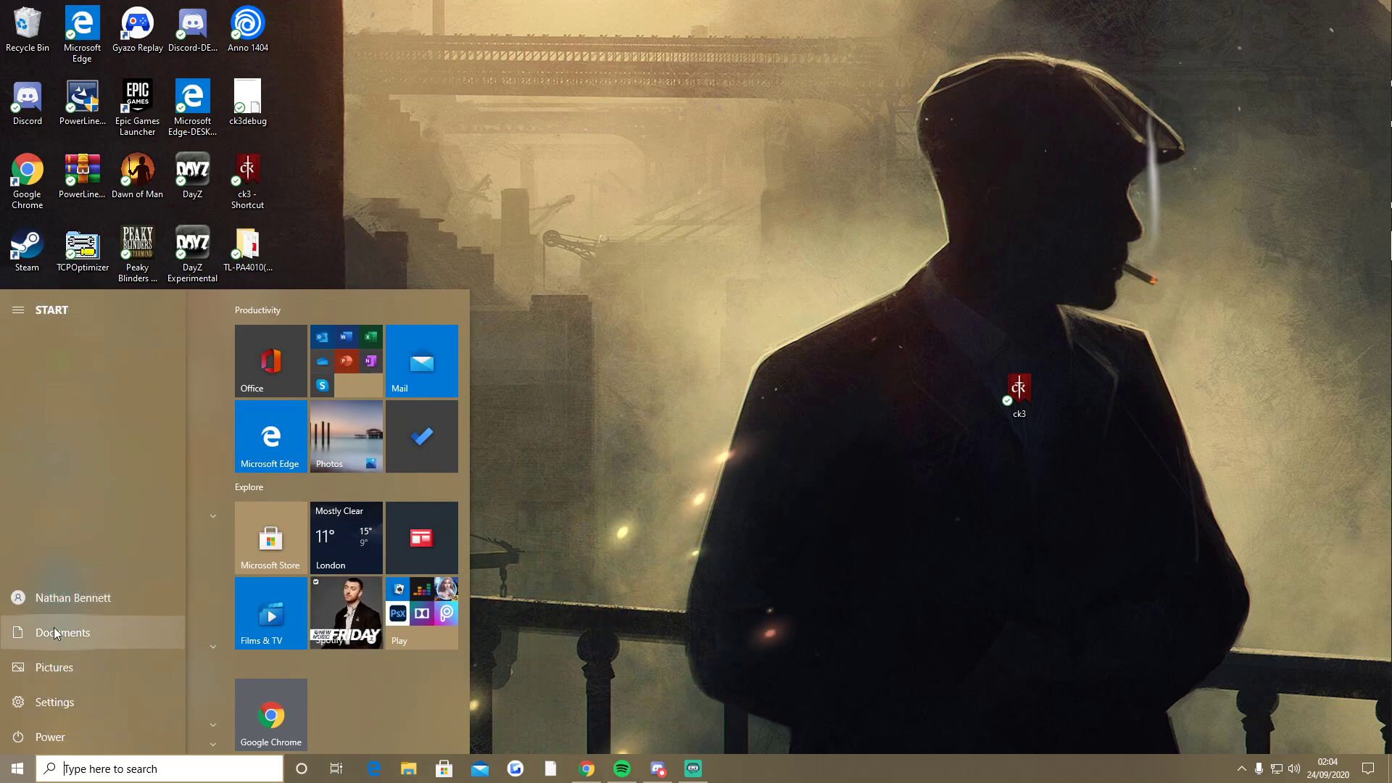
pyautogui.click(61, 632)
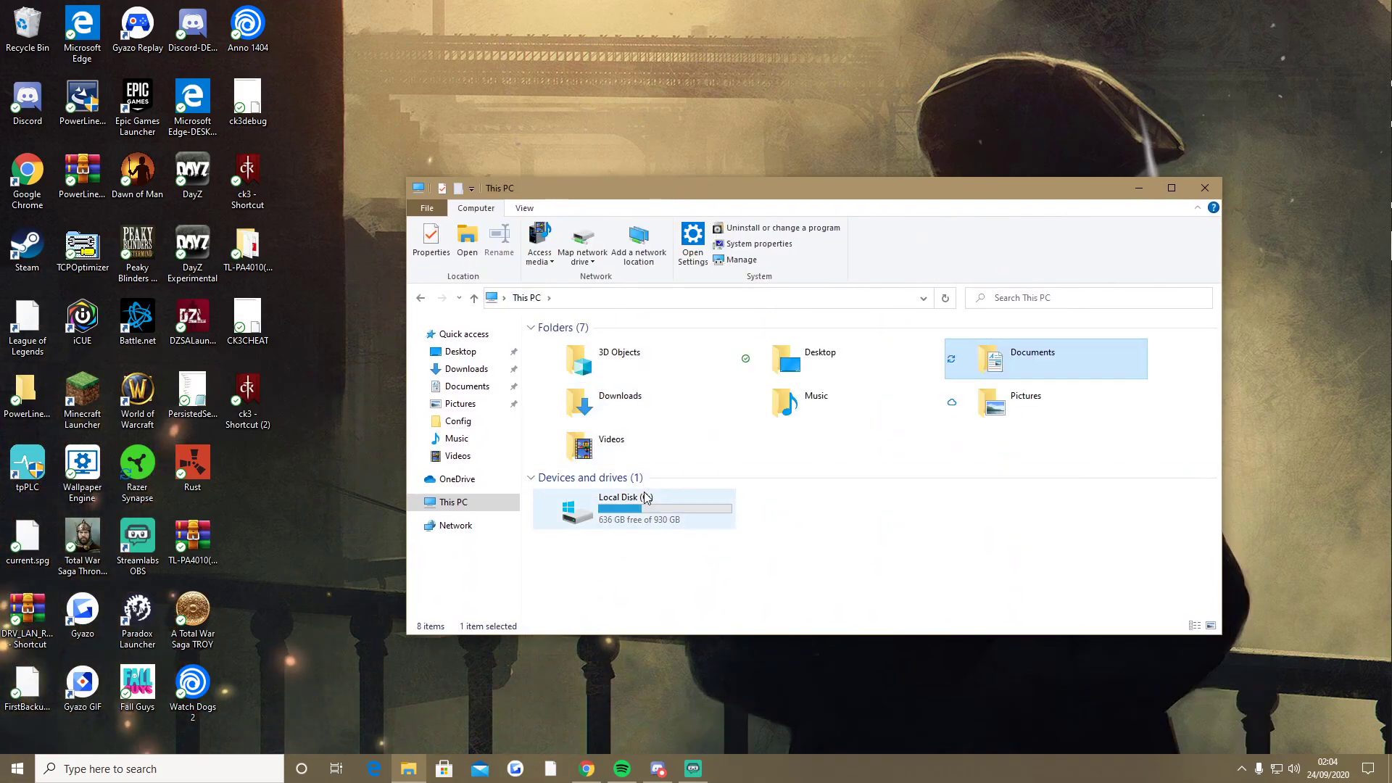
pyautogui.doubleClick(632, 507)
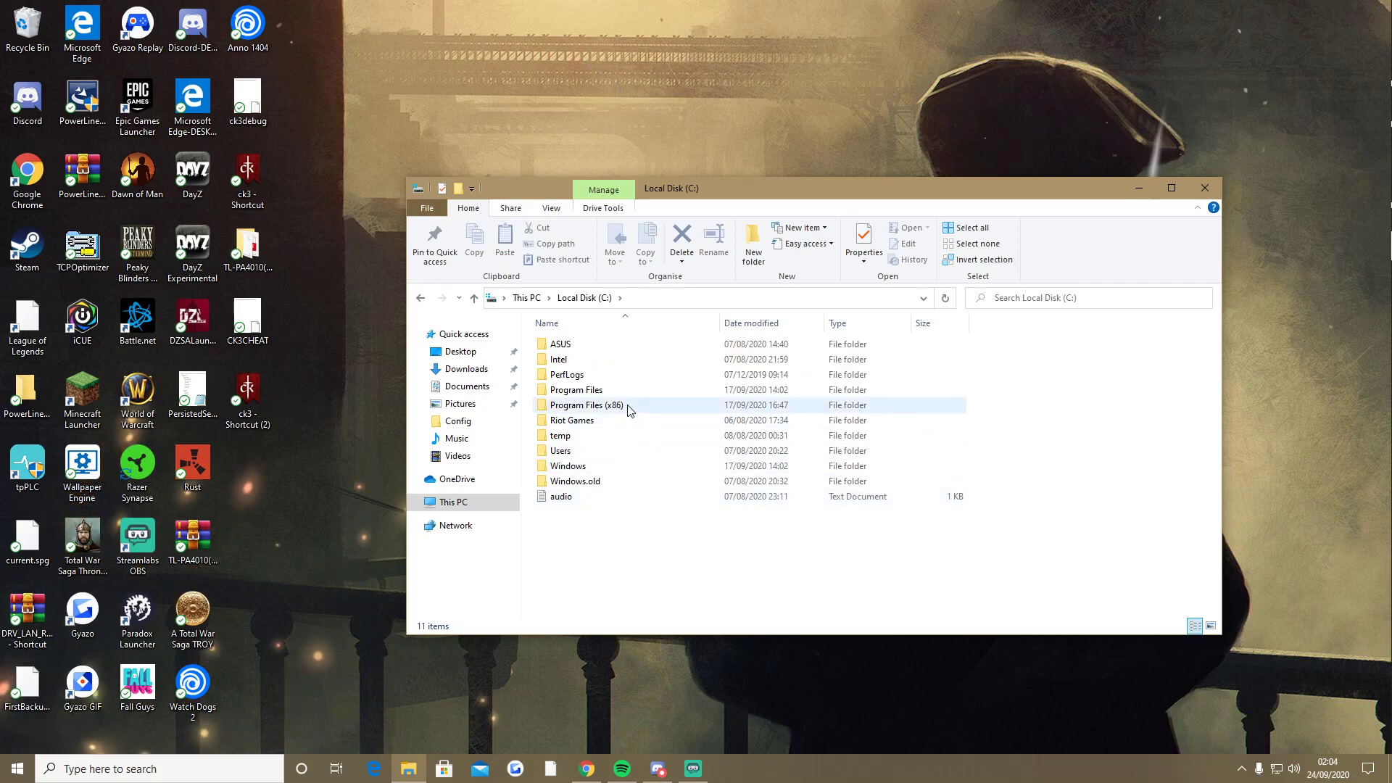
pyautogui.click(585, 404)
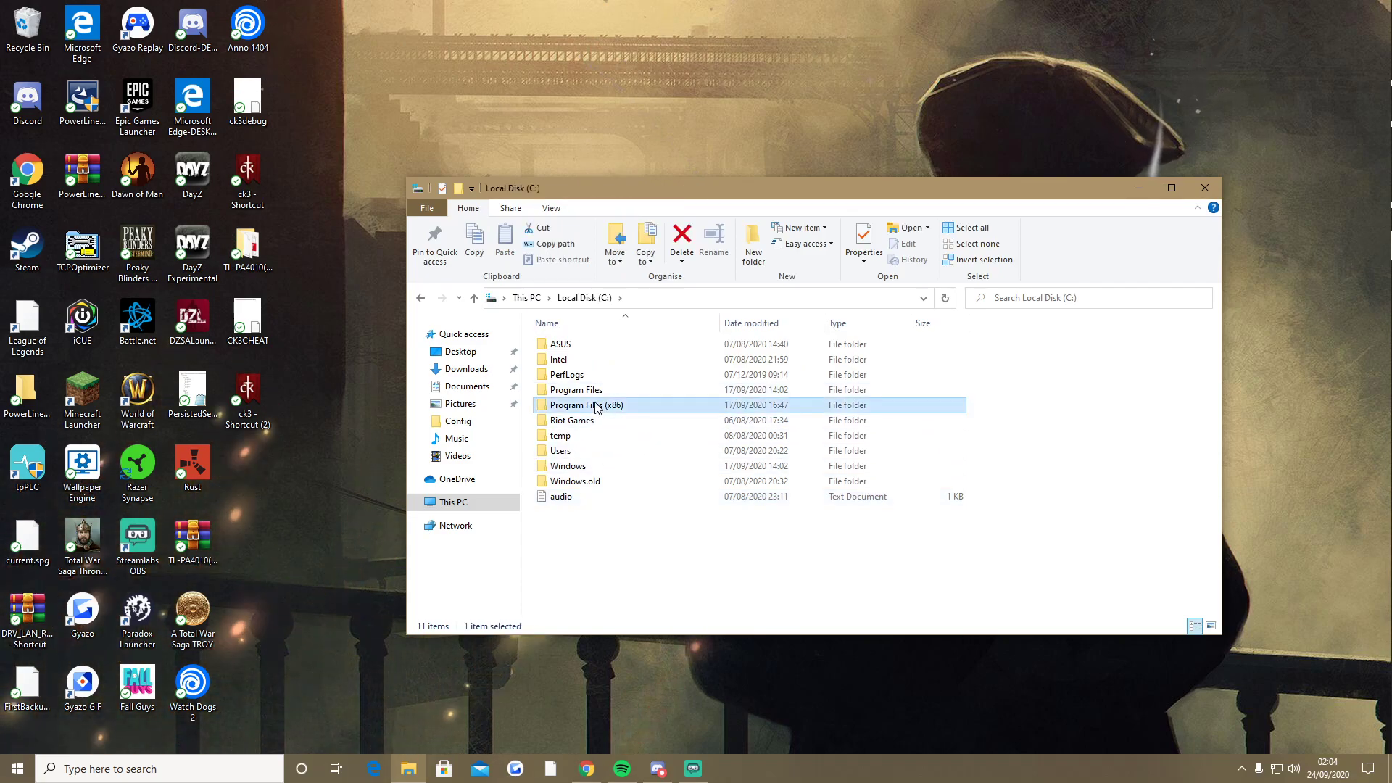
pyautogui.doubleClick(586, 404)
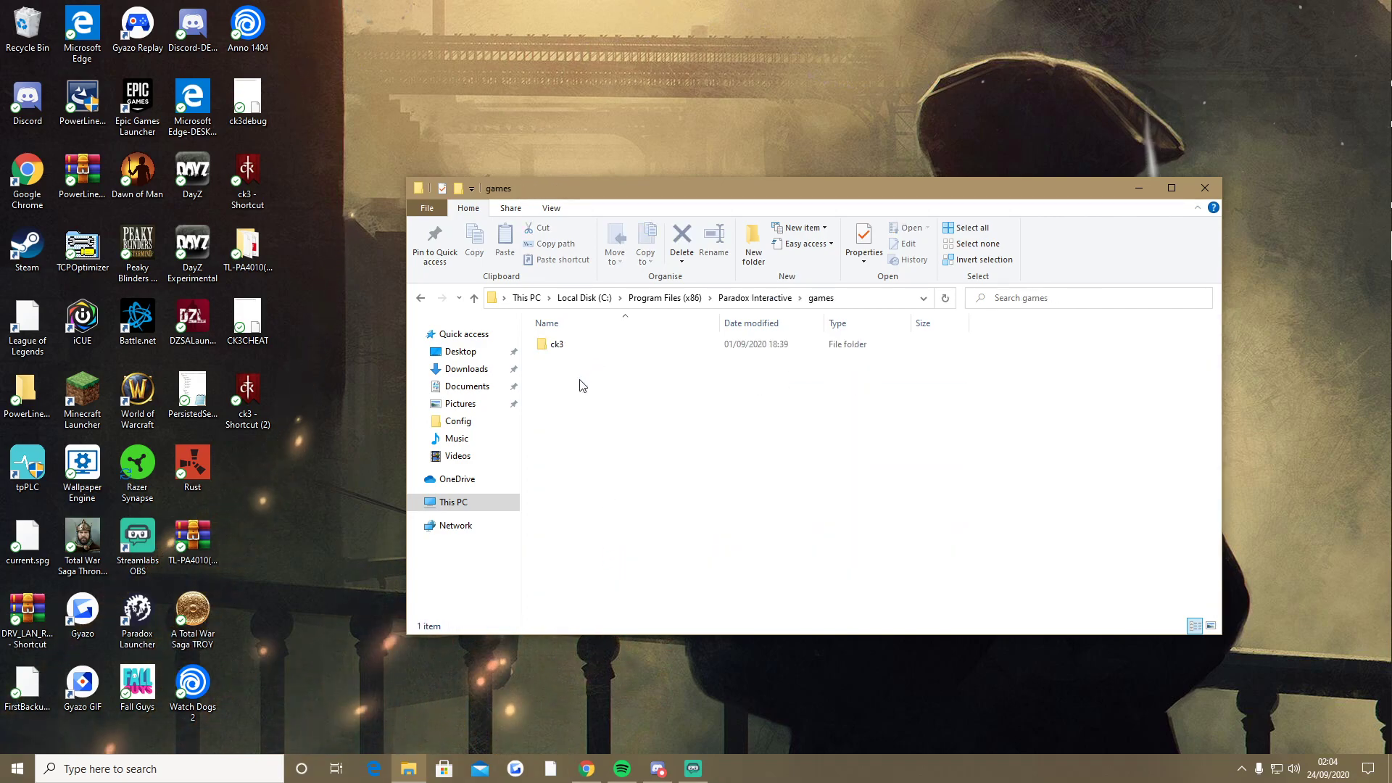
pyautogui.doubleClick(556, 343)
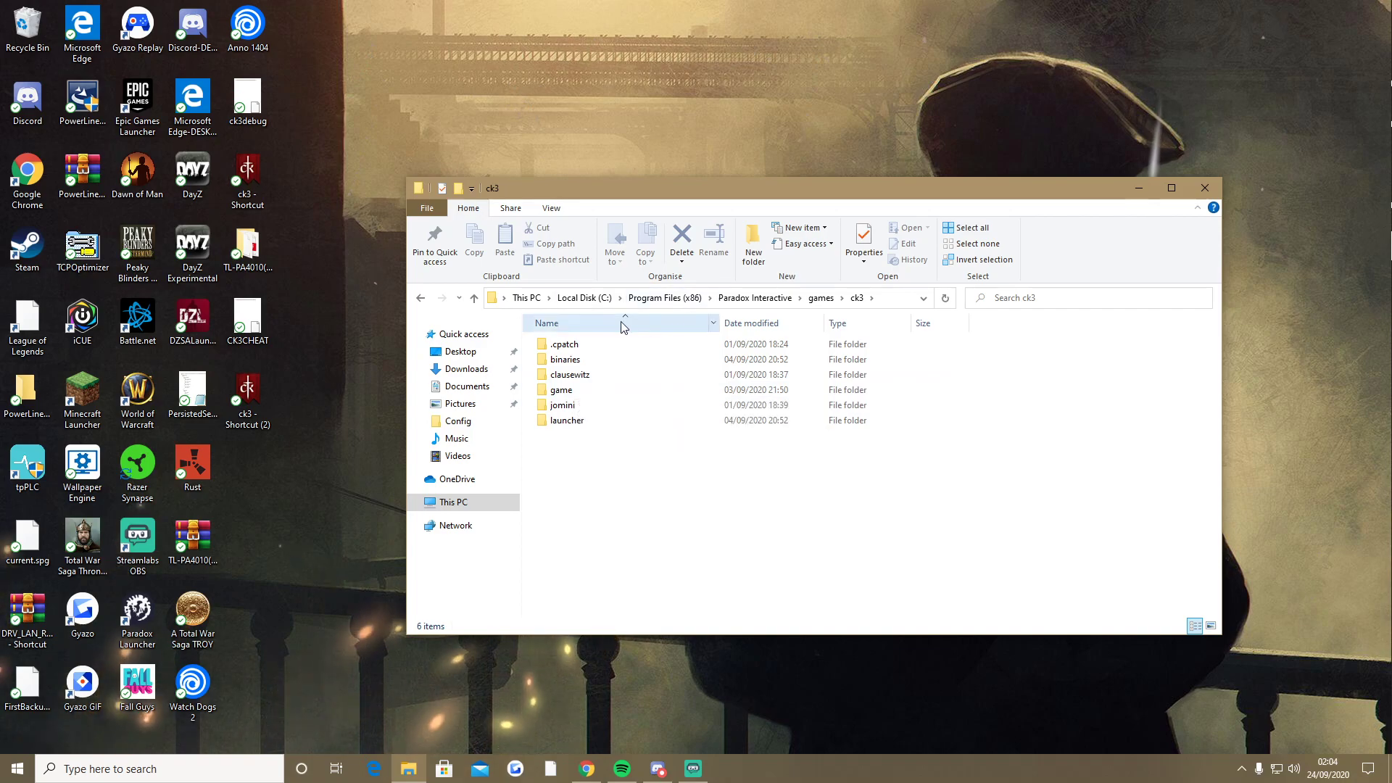
pyautogui.doubleClick(559, 390)
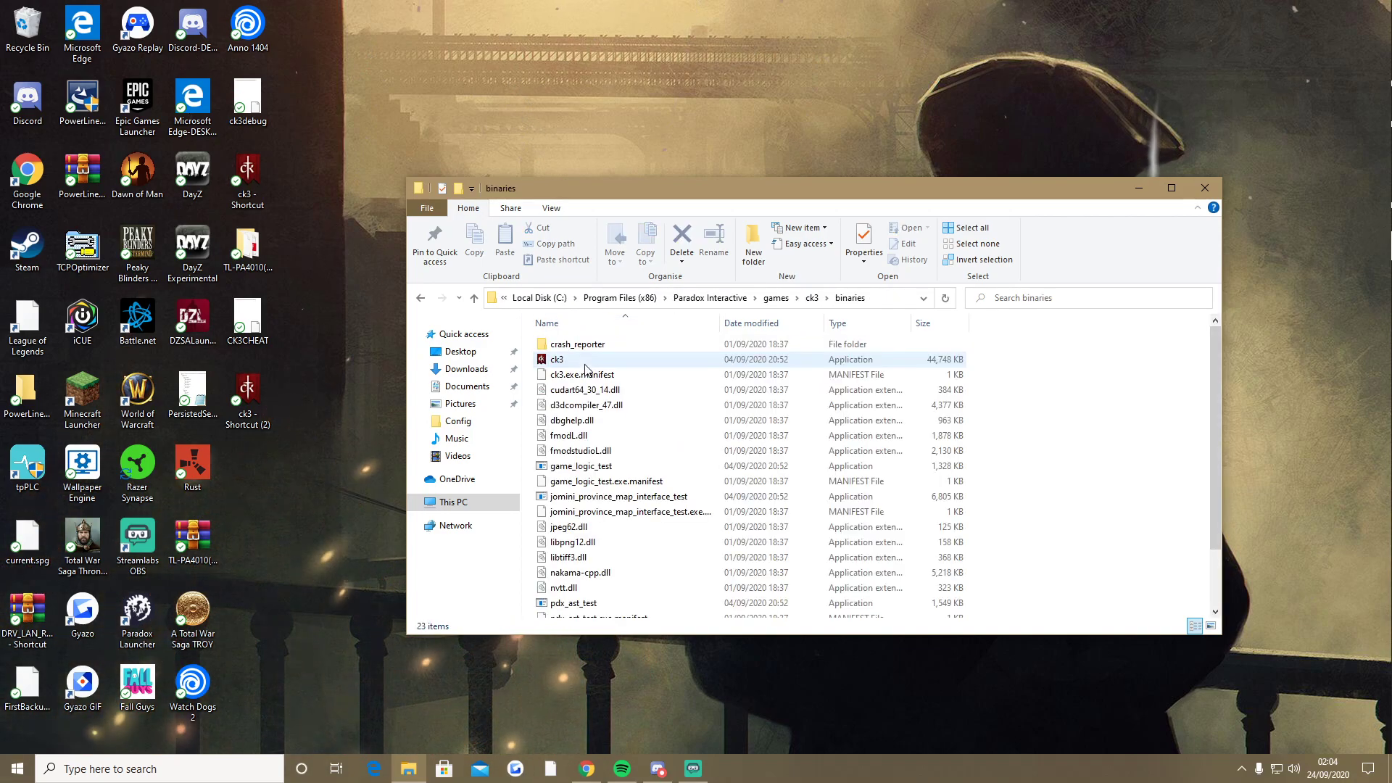
# Create a desktop shortcut to ck3.exe and close the binaries folder window
pyautogui.rightClick(575, 395)
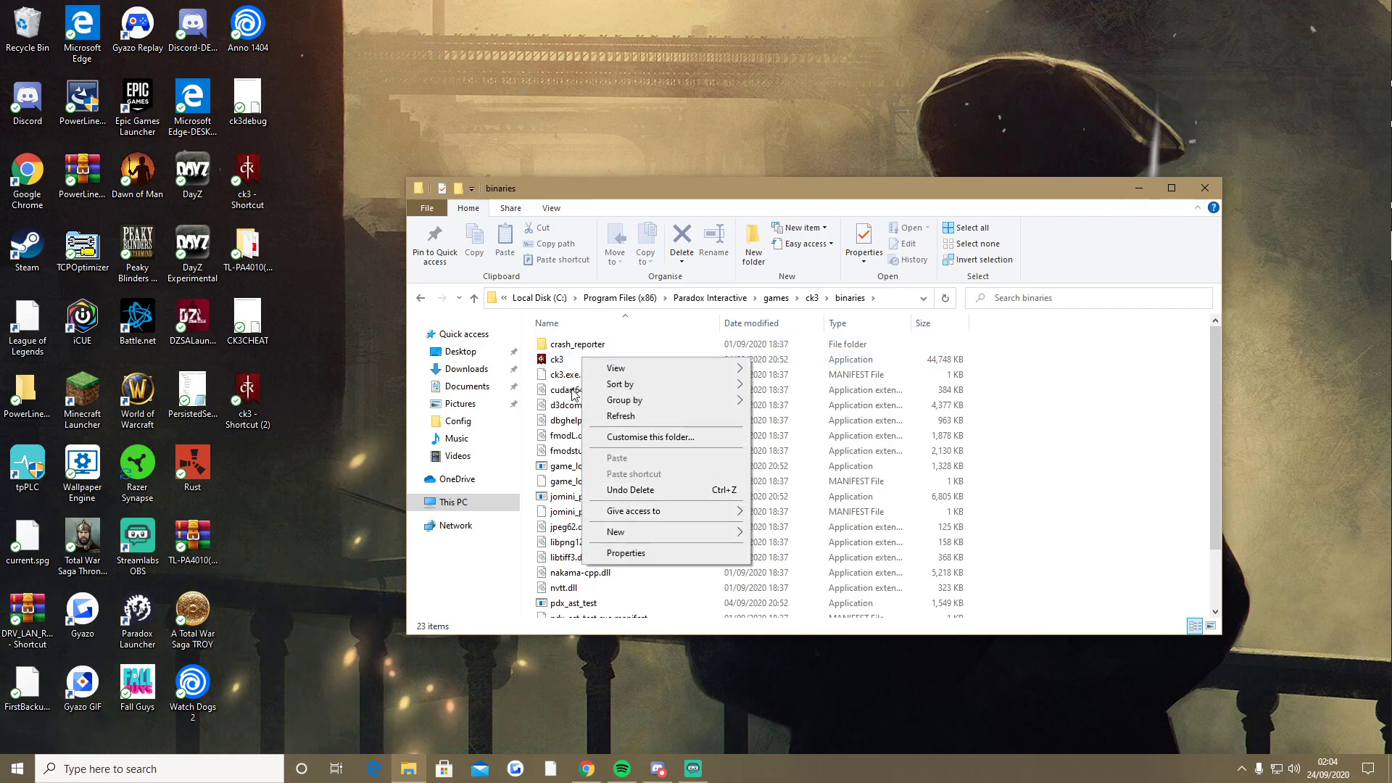
pyautogui.rightClick(557, 358)
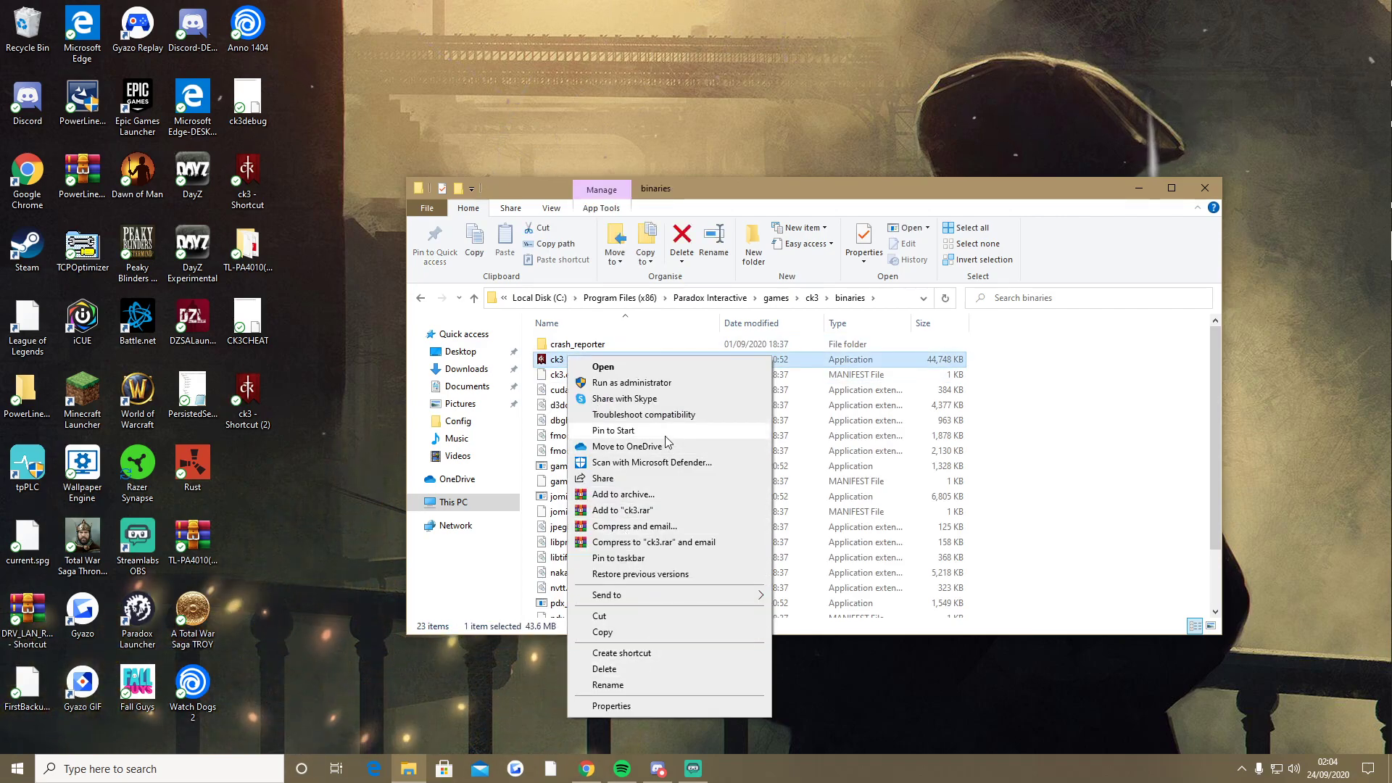
pyautogui.moveTo(628, 700)
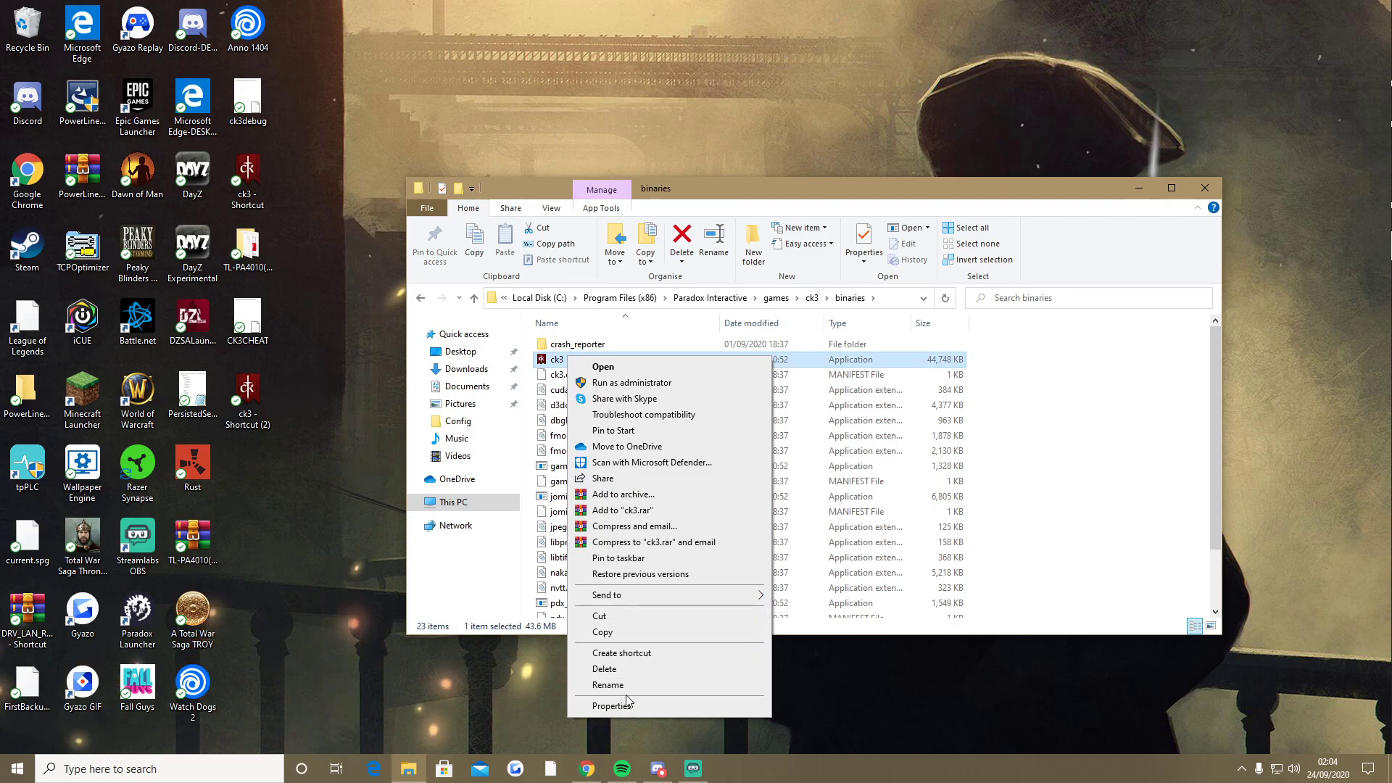
pyautogui.click(622, 652)
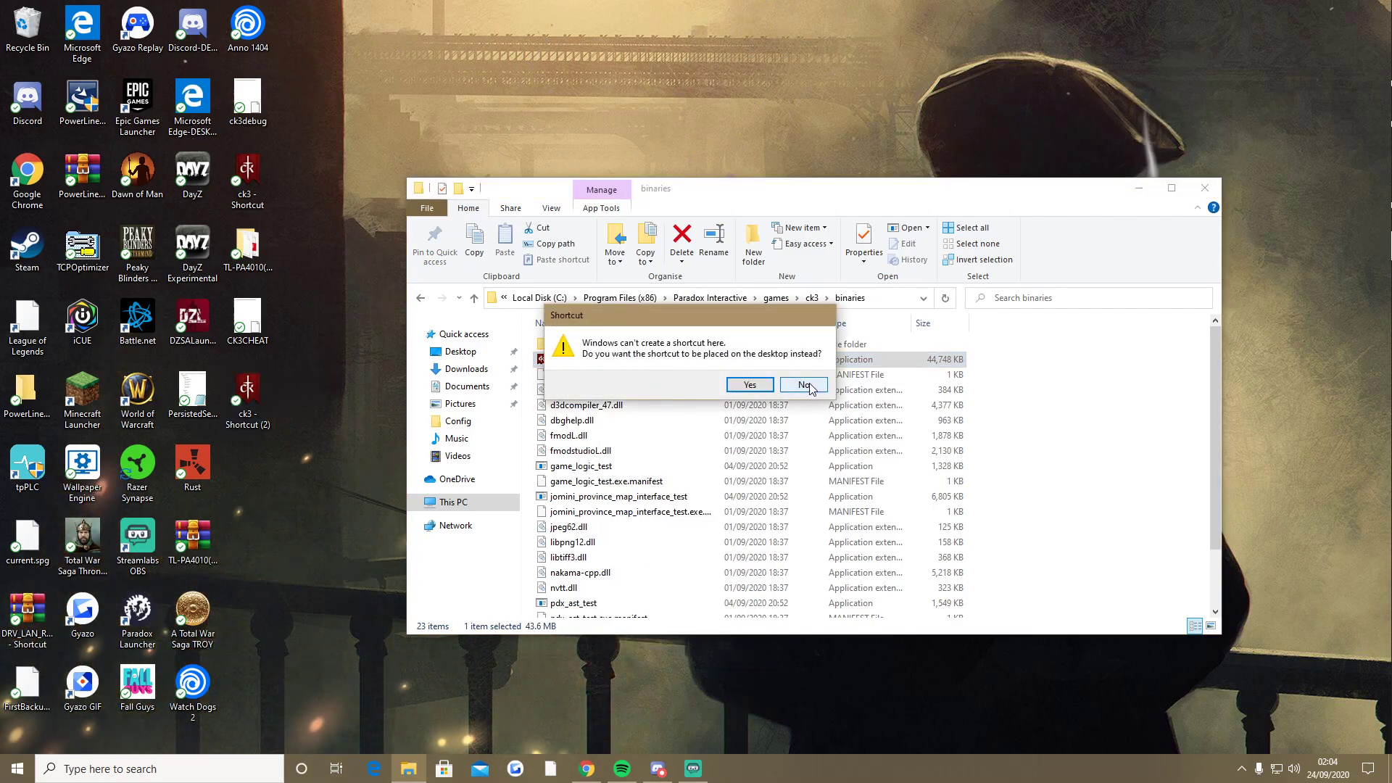
pyautogui.click(802, 384)
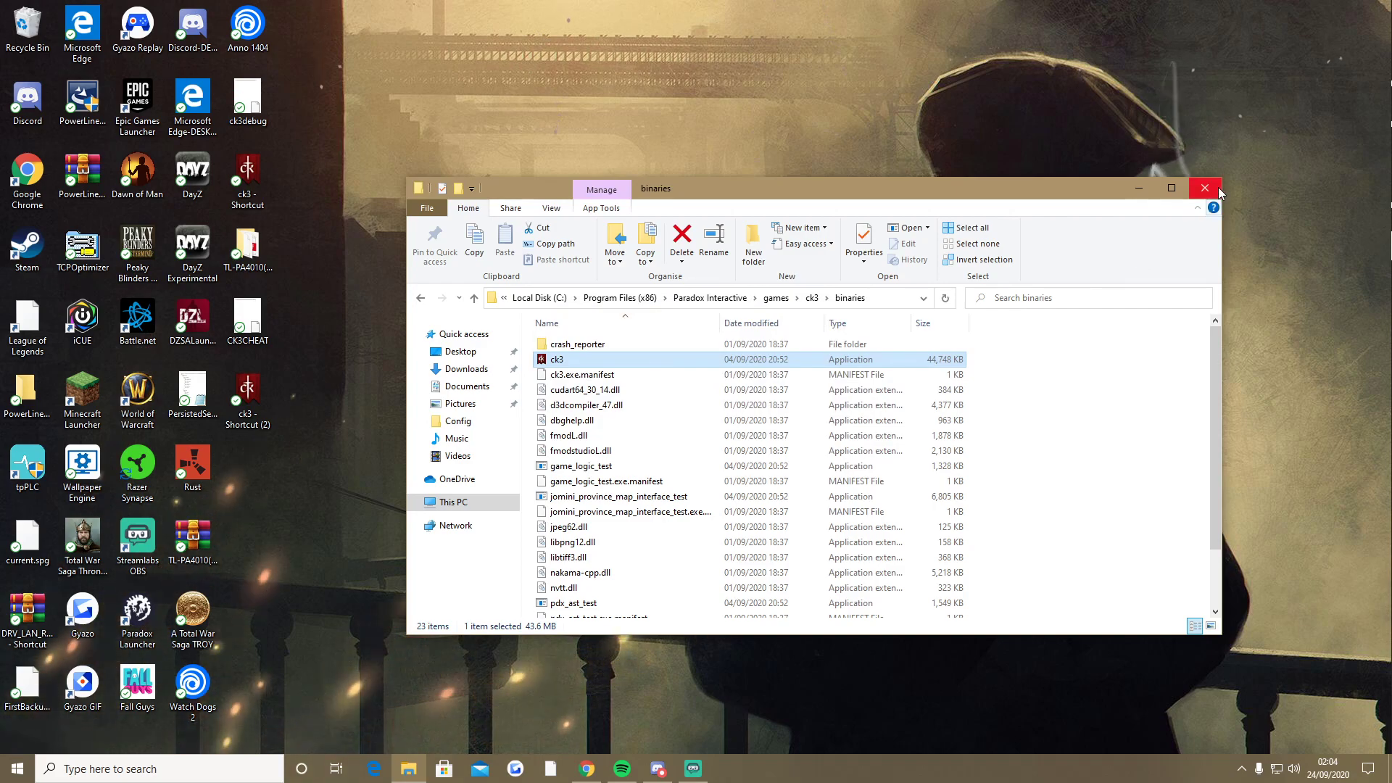
pyautogui.click(1203, 187)
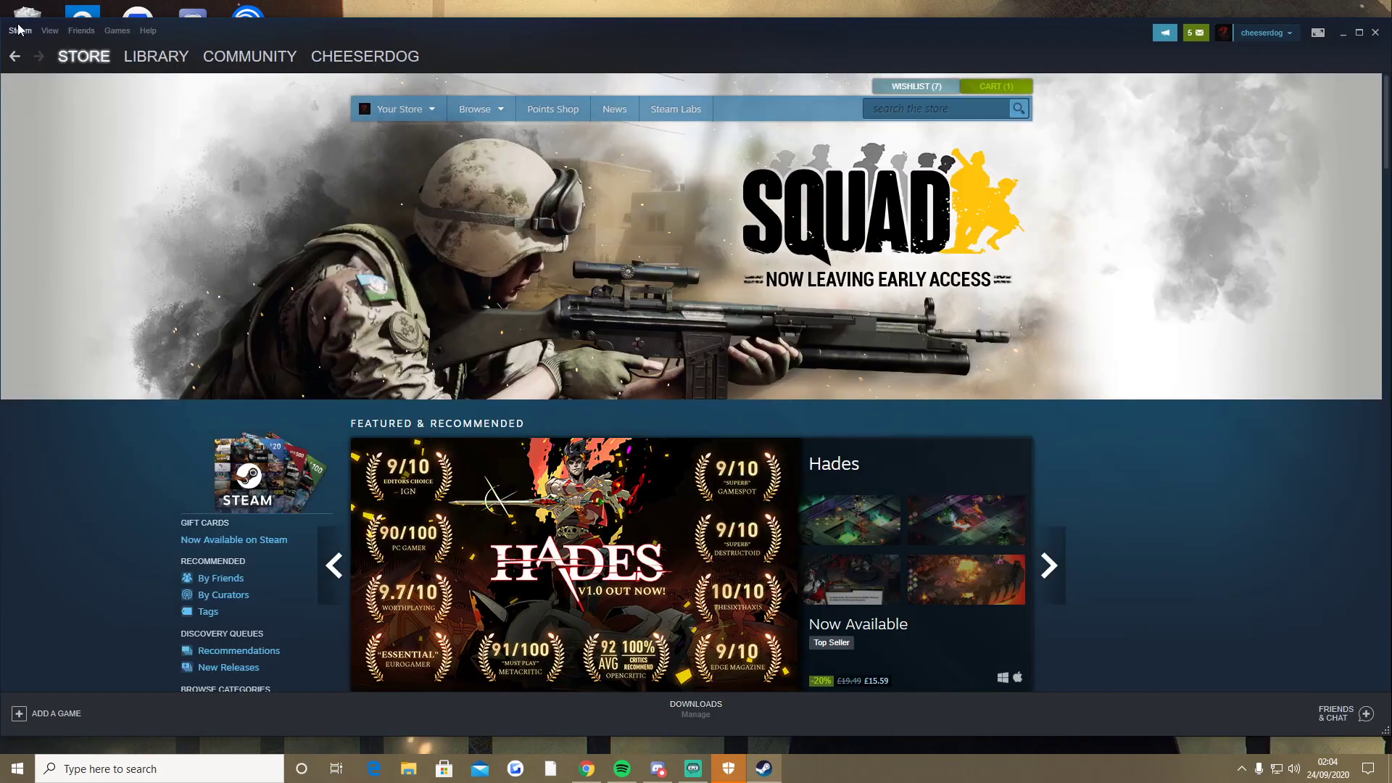
# Add ck3 - Shortcut (2) to the Steam library as a non-Steam game
pyautogui.click(157, 57)
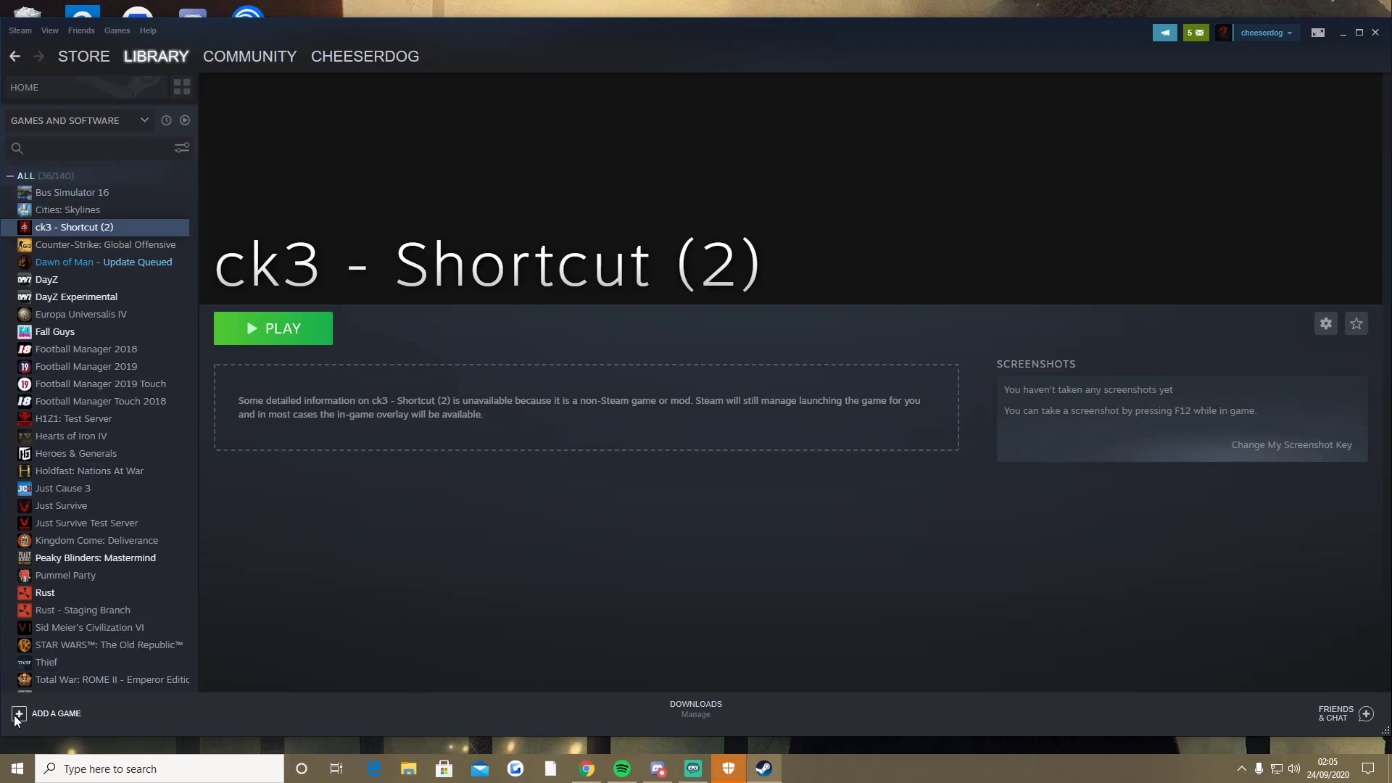
pyautogui.click(53, 714)
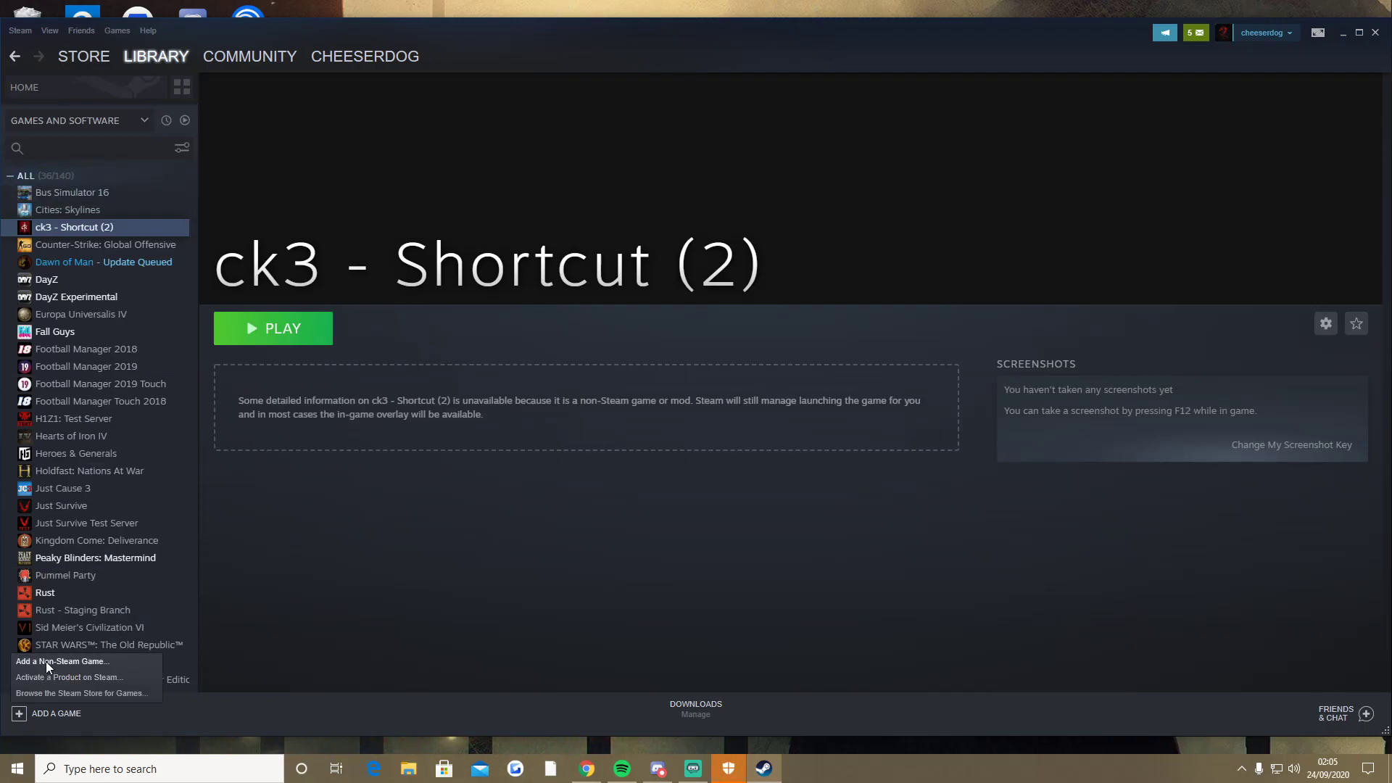
pyautogui.click(61, 661)
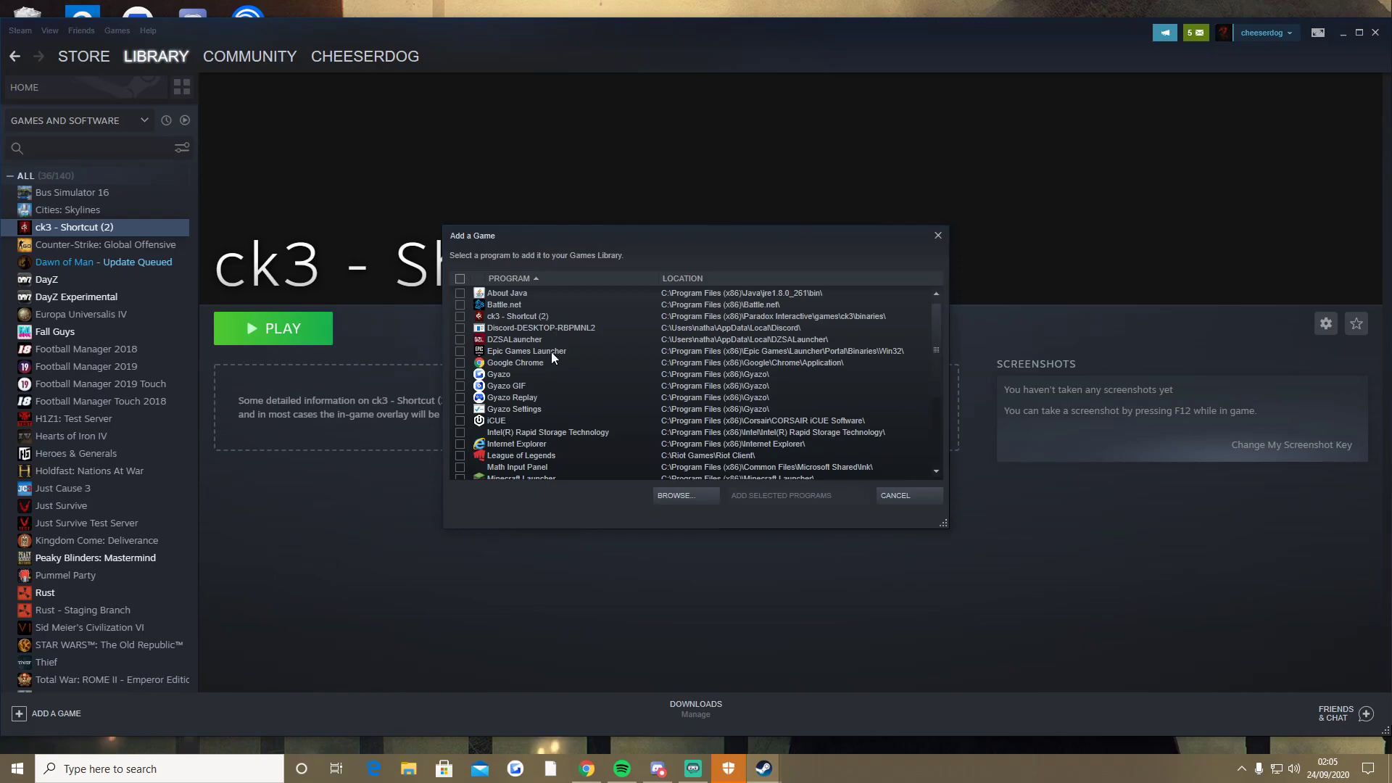
pyautogui.scroll(-3)
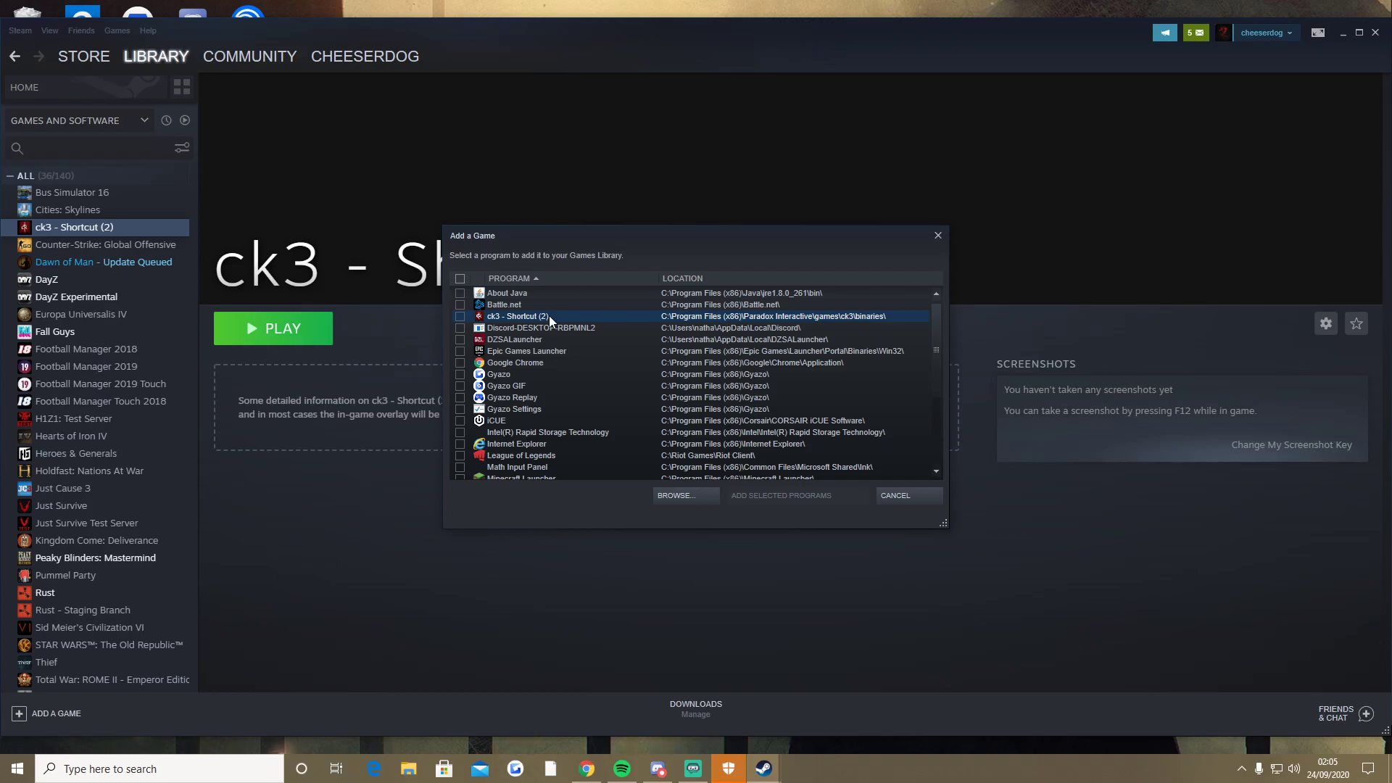
pyautogui.click(895, 496)
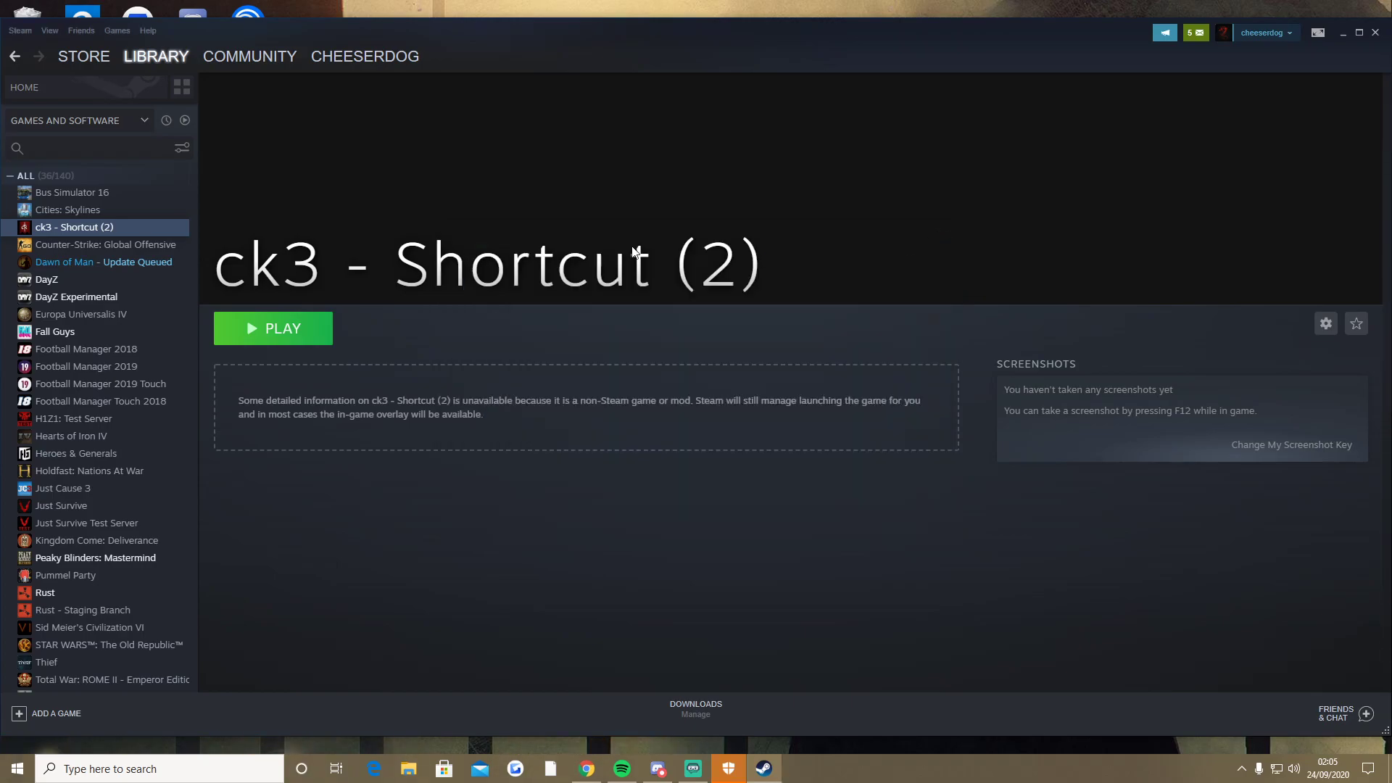
# Set -debug_mode as the launch option in the ck3 - Shortcut (2) properties
pyautogui.rightClick(74, 226)
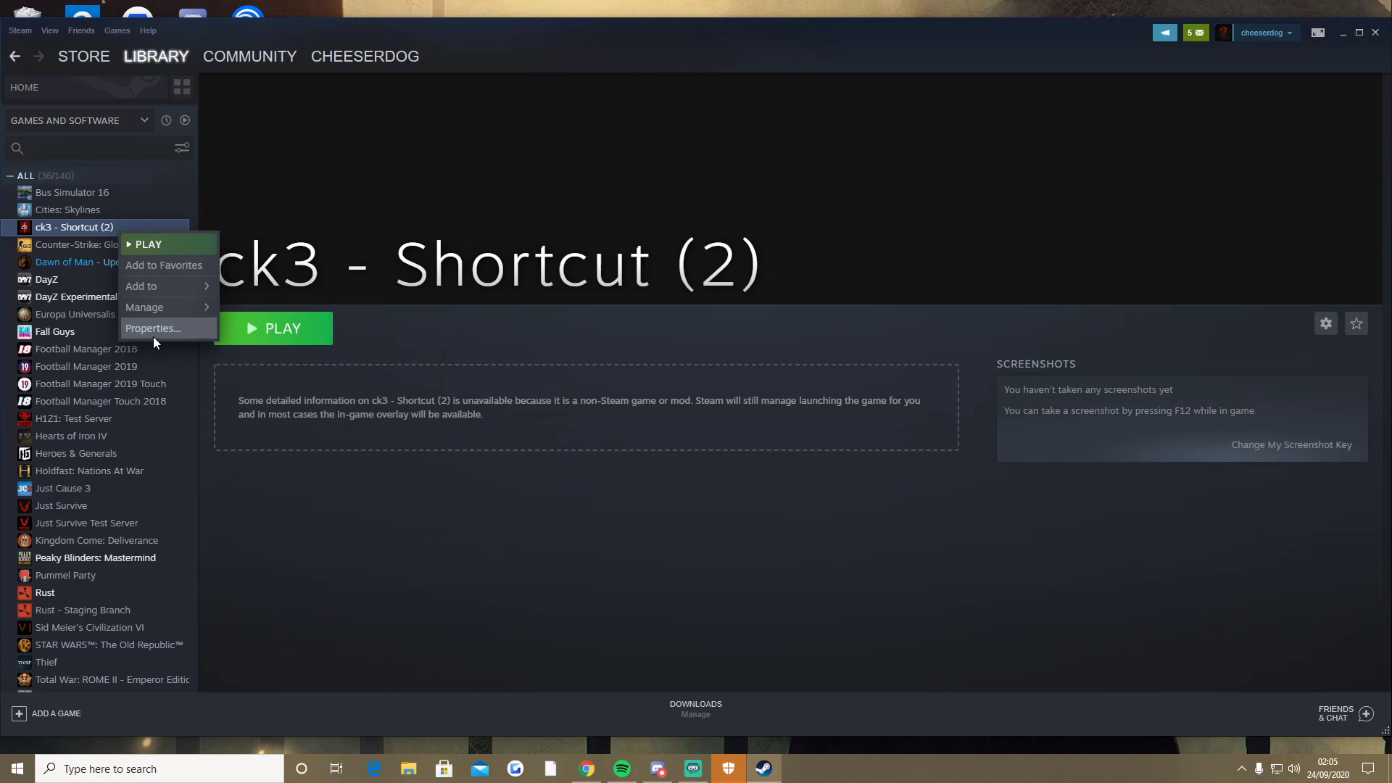
pyautogui.click(153, 329)
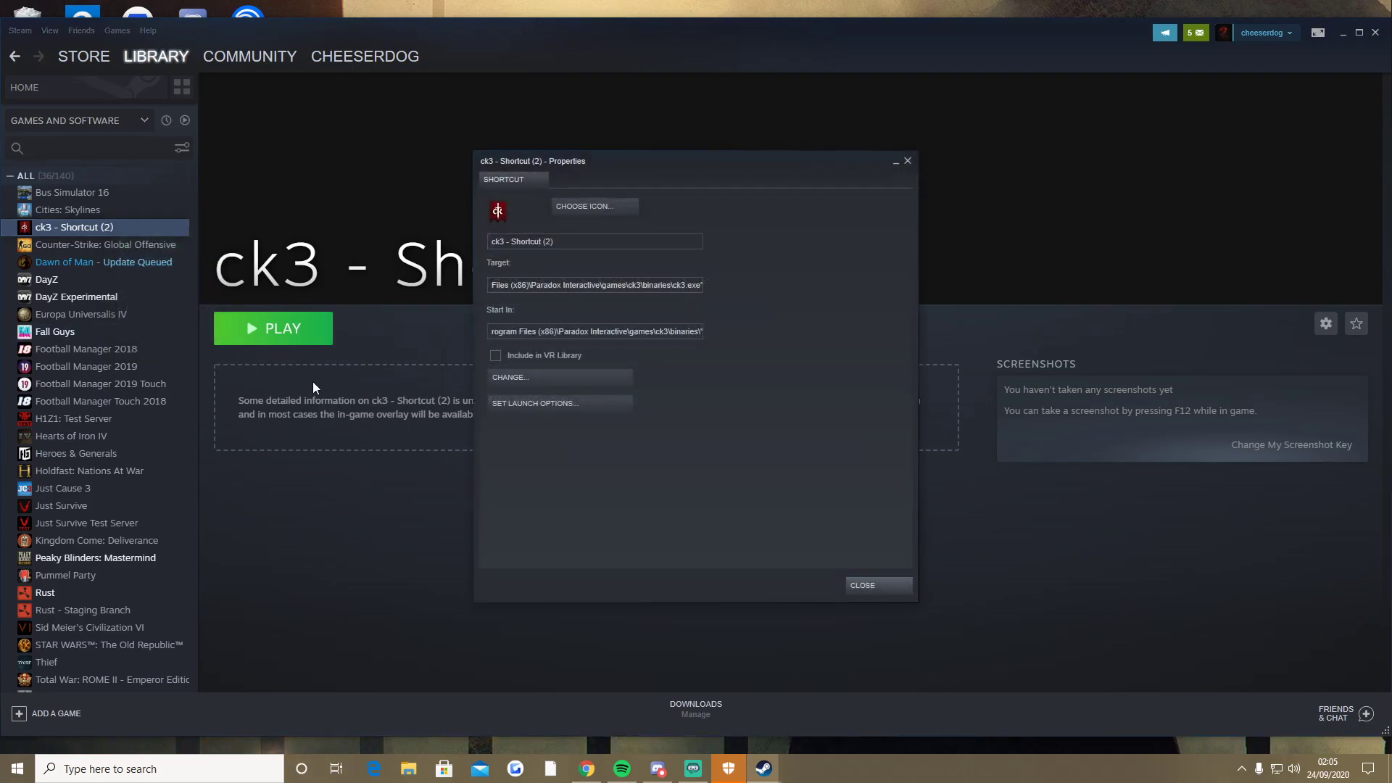
pyautogui.moveTo(84, 213)
pyautogui.write('-debug_mode')
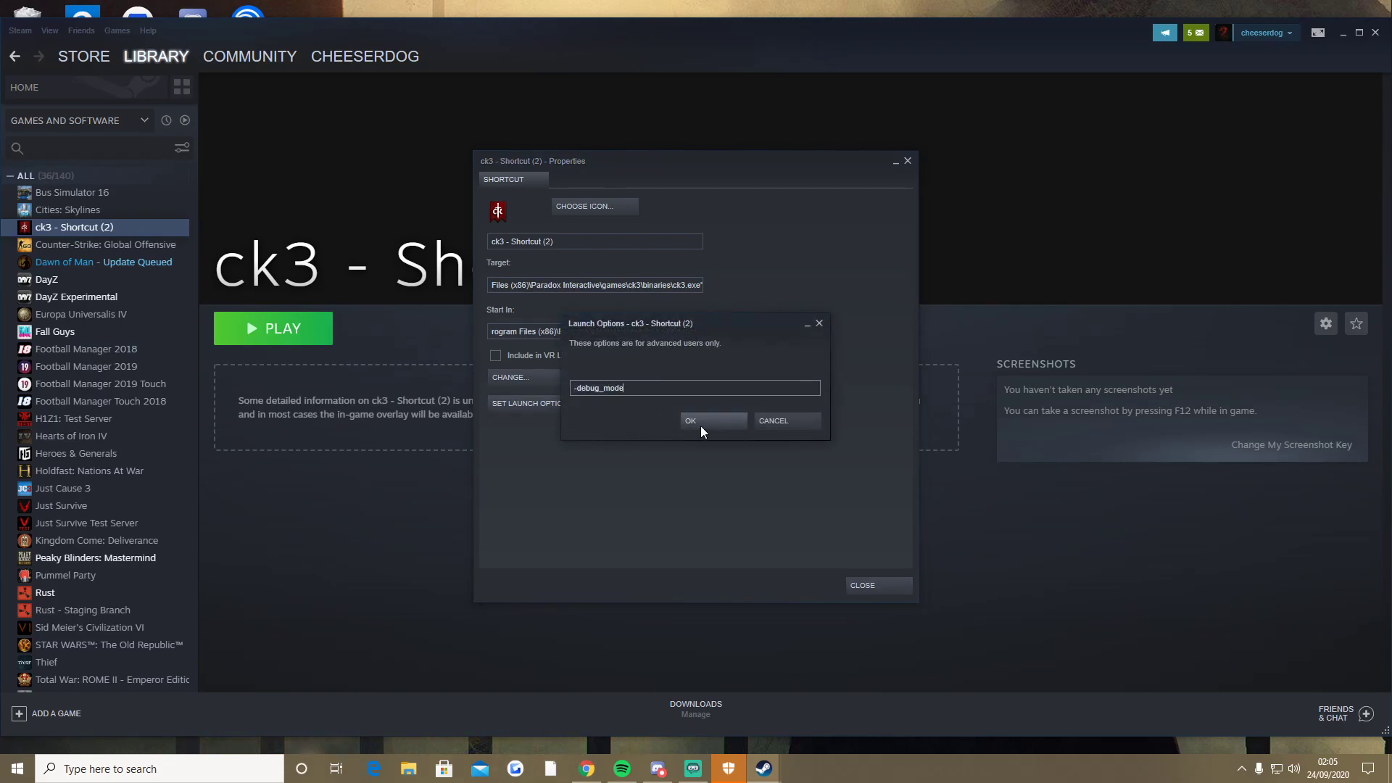
pyautogui.click(710, 420)
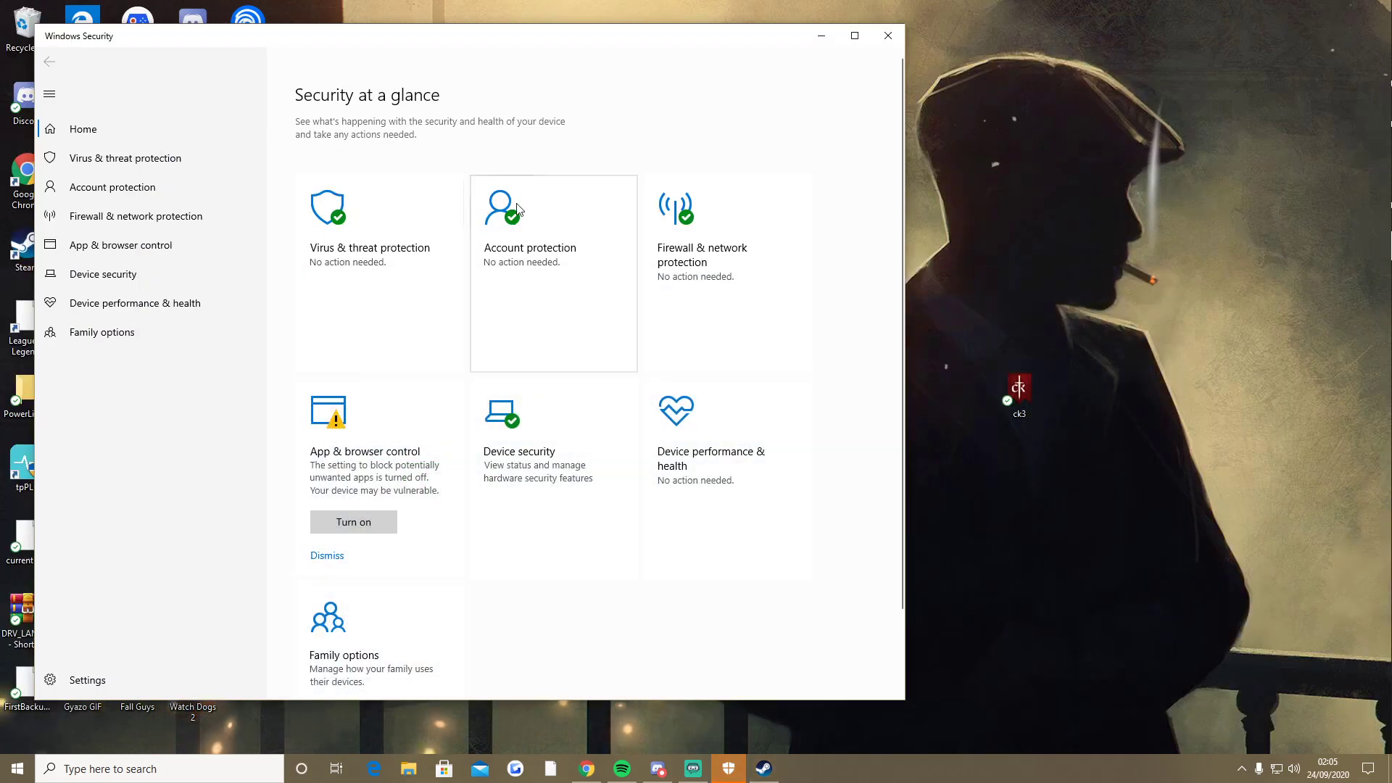
pyautogui.click(886, 35)
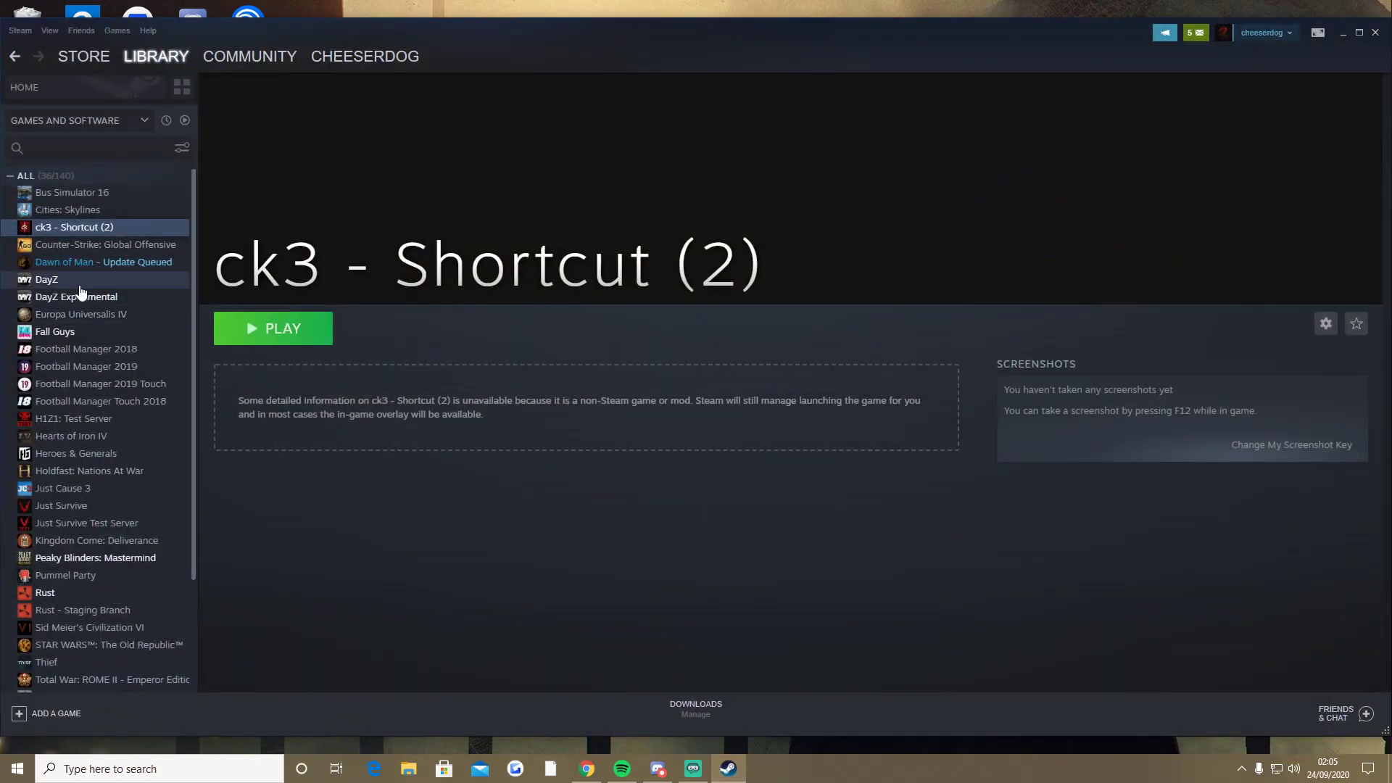
# Launch ck3 - Shortcut (2) from the library so Crusader Kings III starts initializing
pyautogui.click(273, 329)
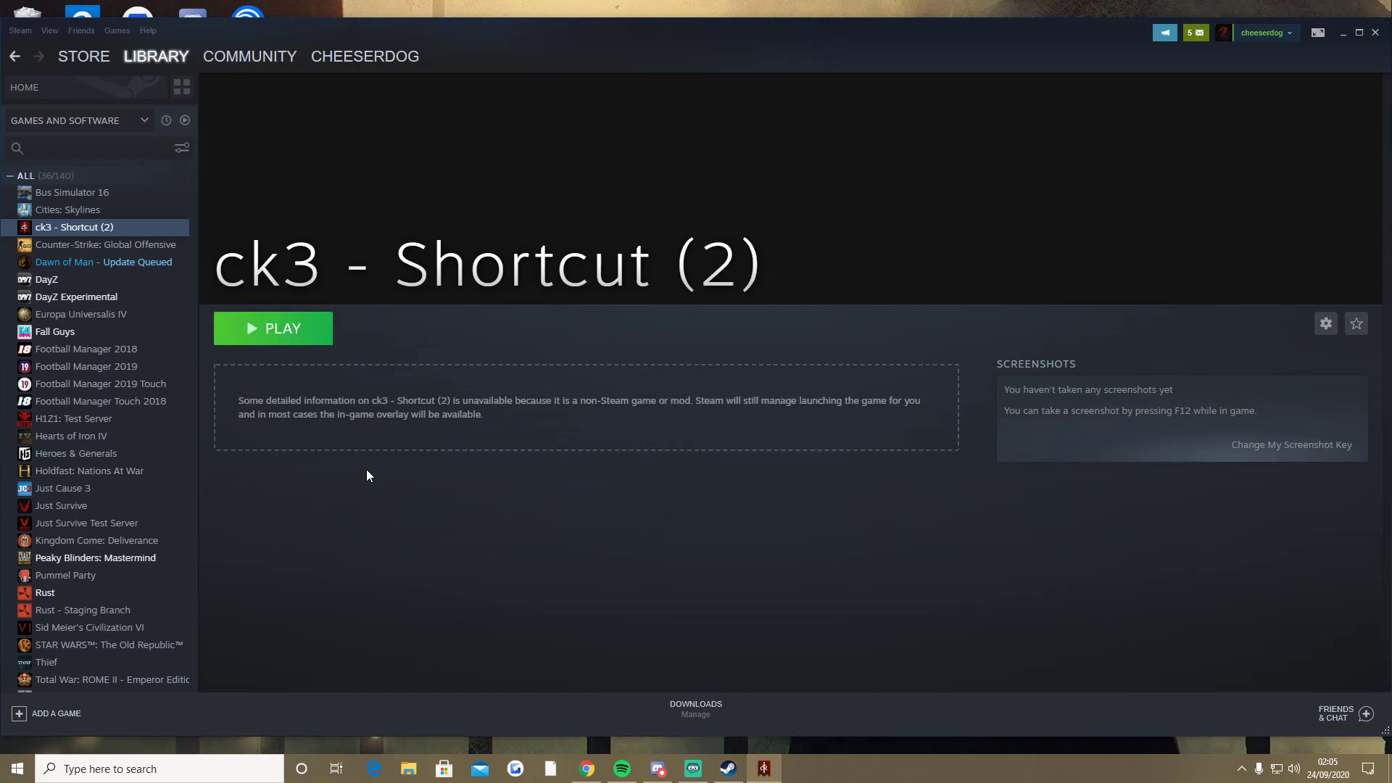
pyautogui.click(273, 329)
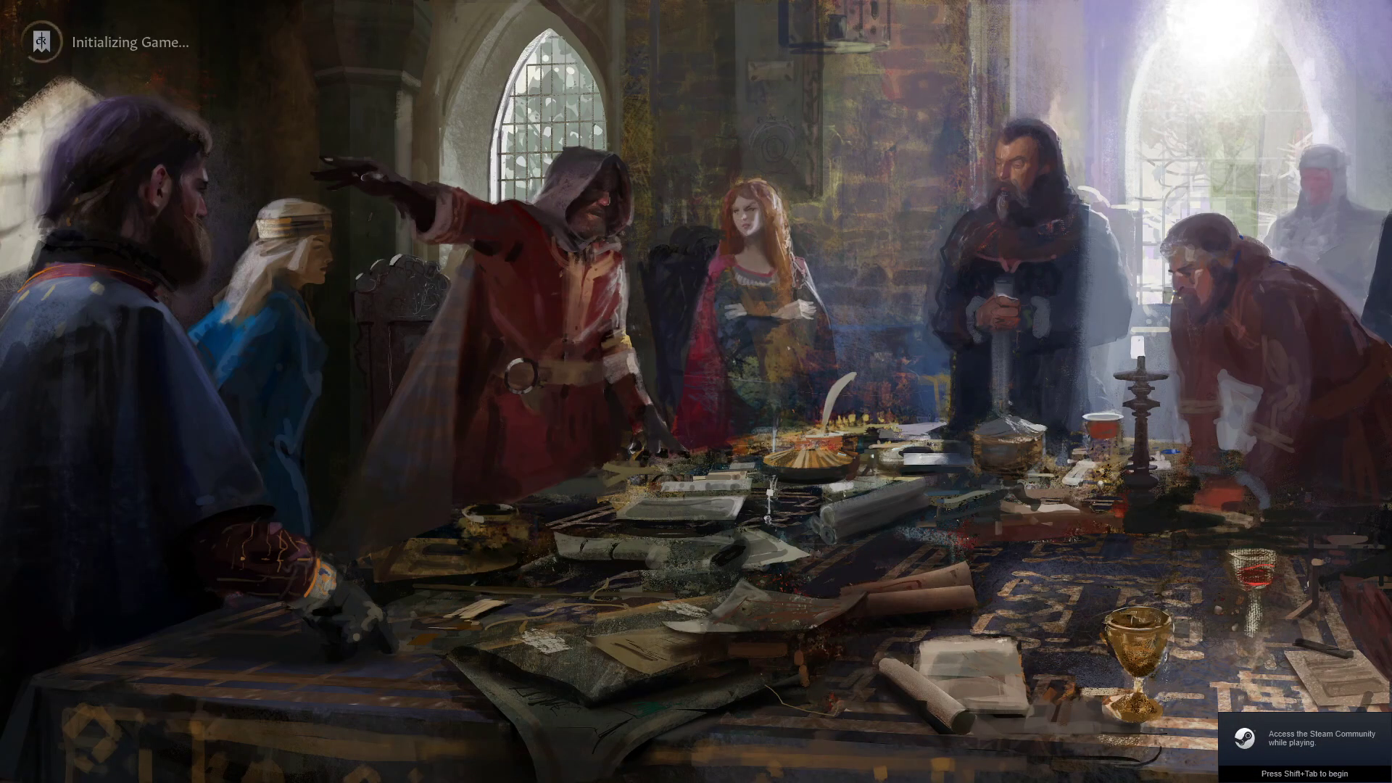